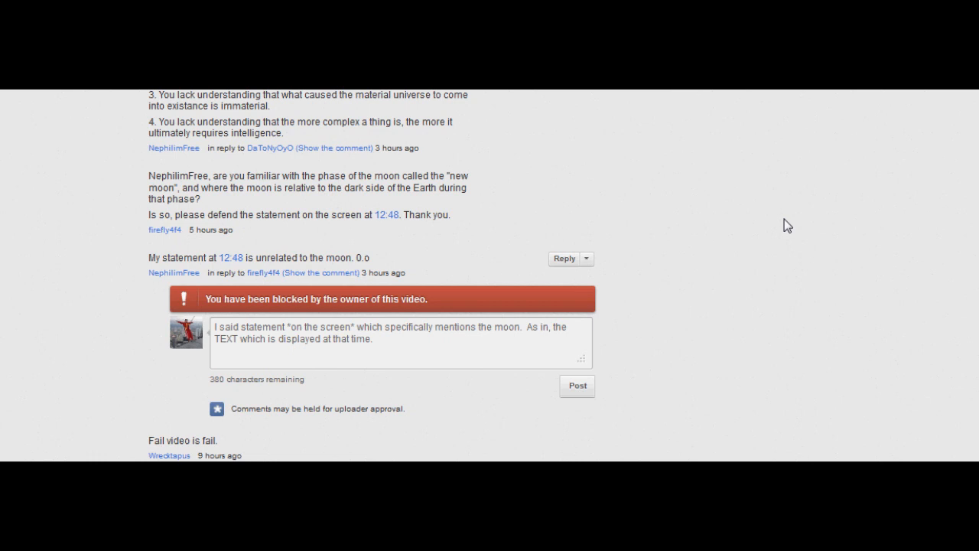
mouse_move(167, 163)
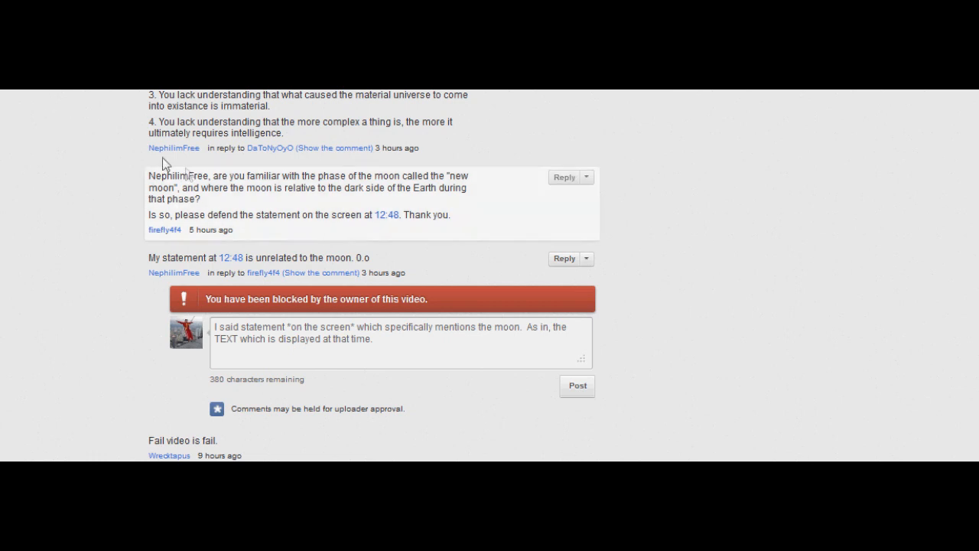
Step: Highlight the NephilimFree comment: the new moon question and the request to defend the 12:48 statement
drag(150, 174, 257, 193)
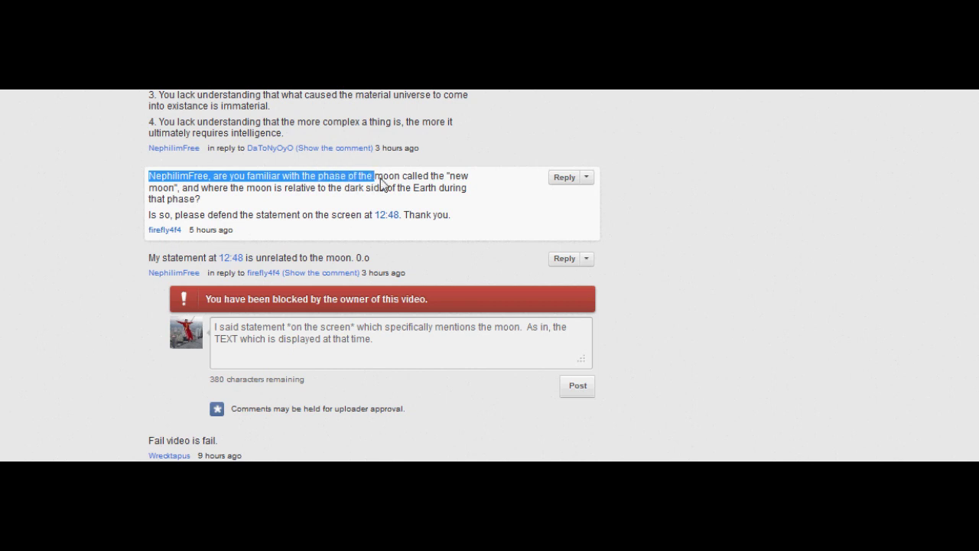
drag(383, 175, 211, 189)
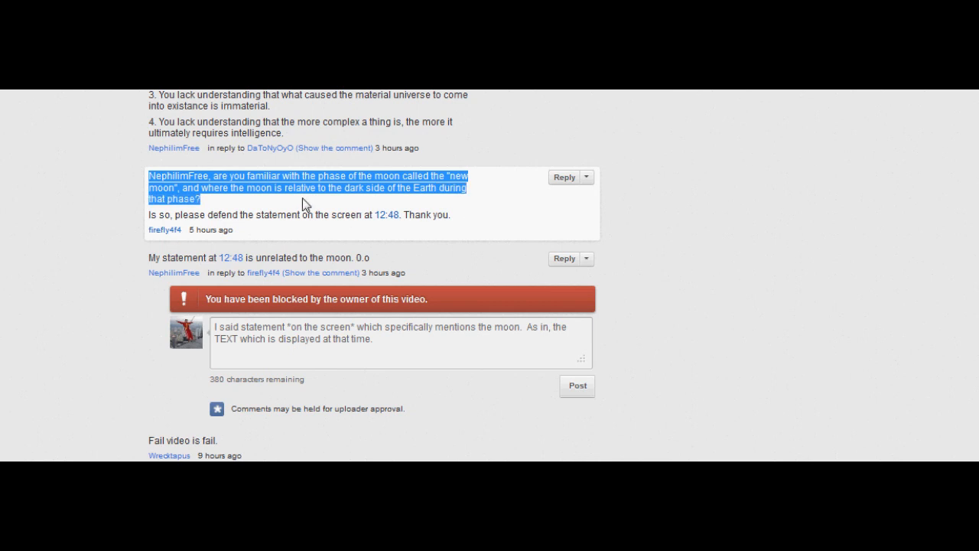
mouse_move(161, 220)
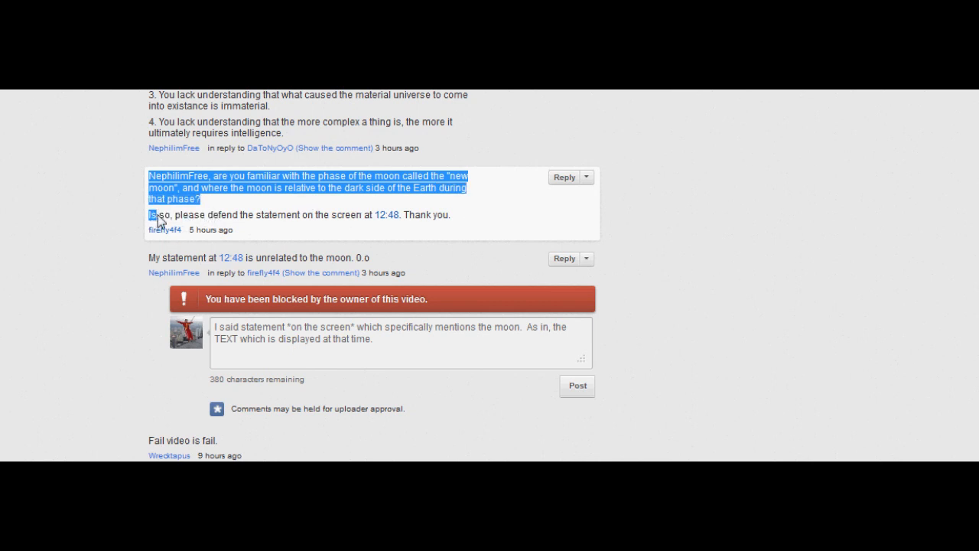
drag(151, 214, 217, 214)
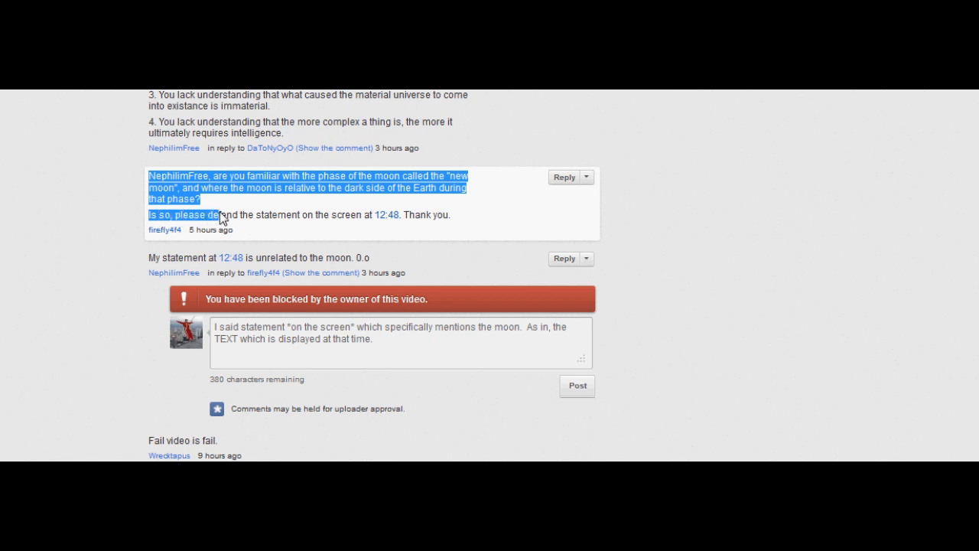
drag(222, 214, 405, 214)
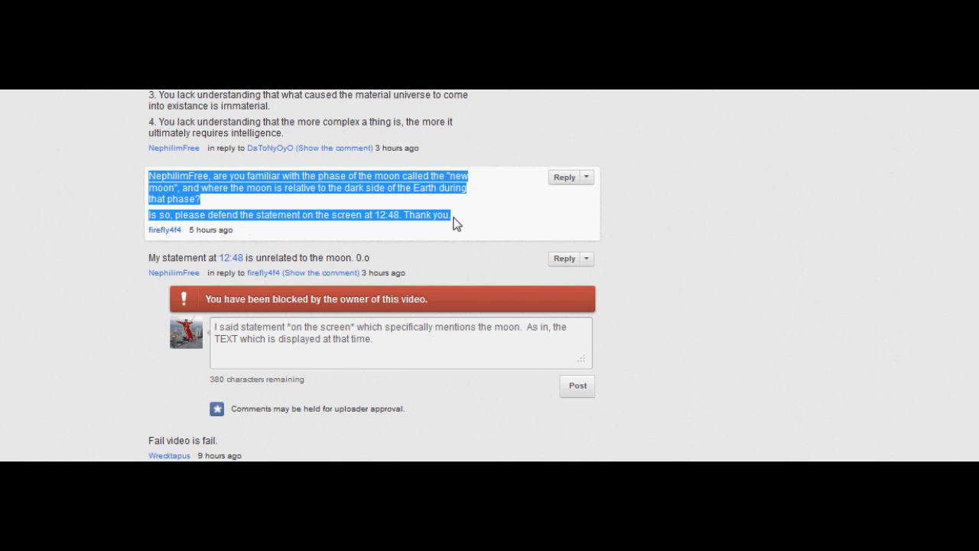
mouse_move(456, 208)
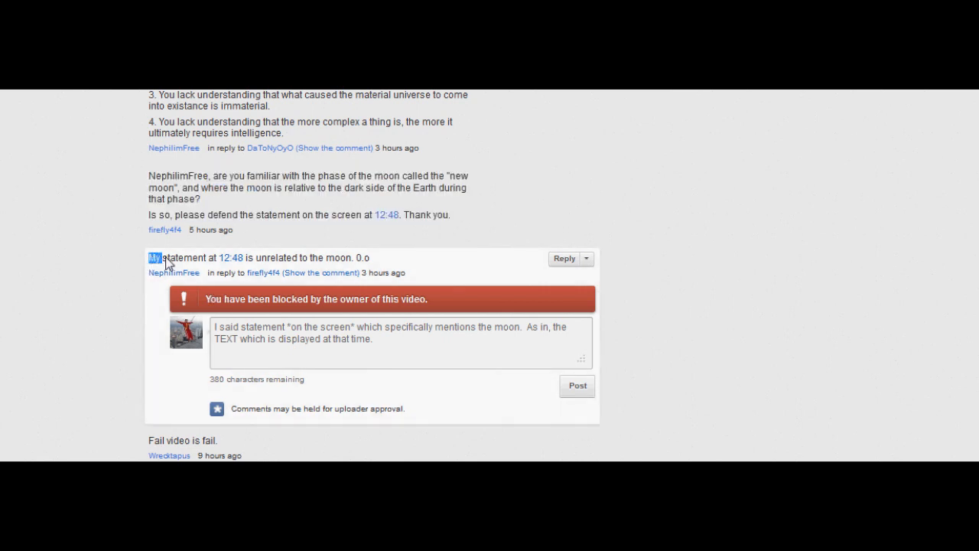
Step: Highlight the reply 'My statement at 12:48 is unrelated to the moon. 0.o'
drag(153, 257, 267, 257)
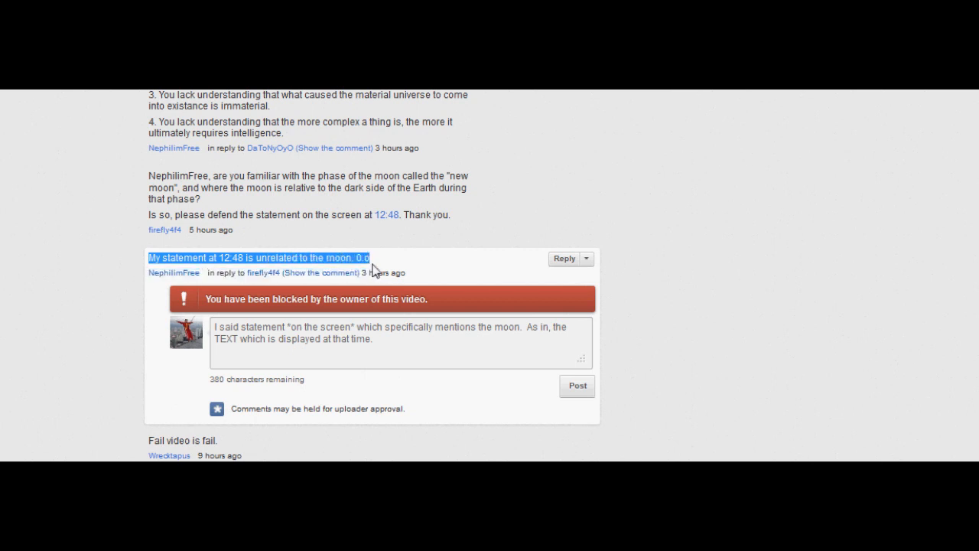
mouse_move(376, 266)
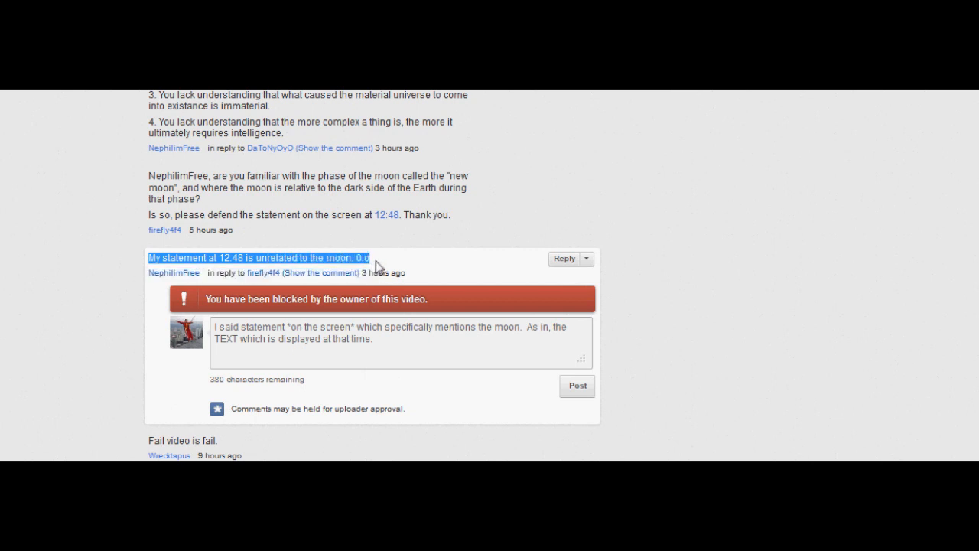
mouse_move(216, 335)
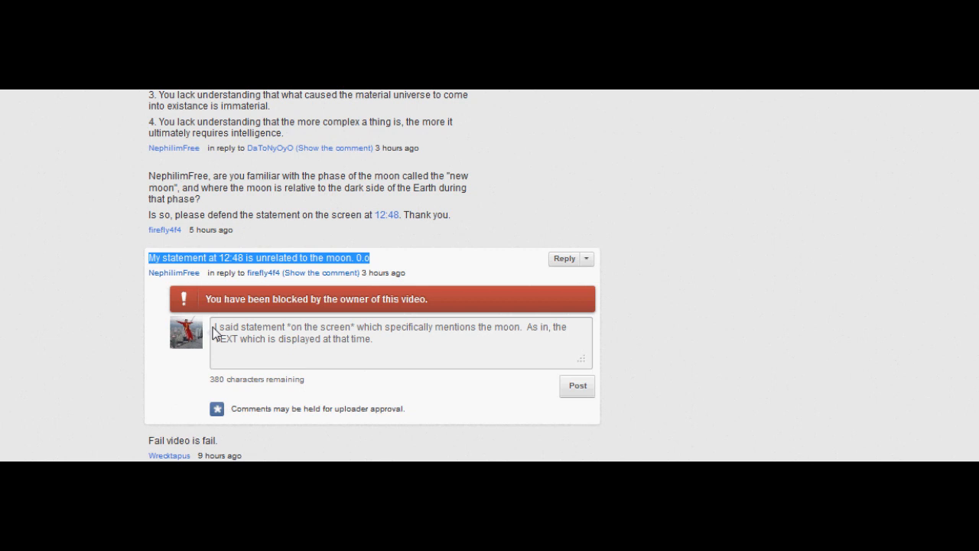
mouse_move(436, 348)
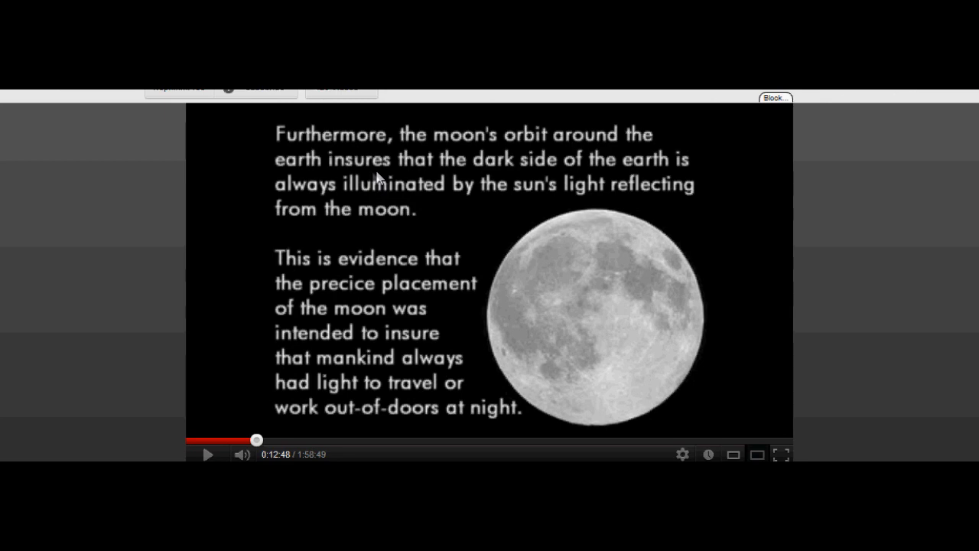
mouse_move(385, 297)
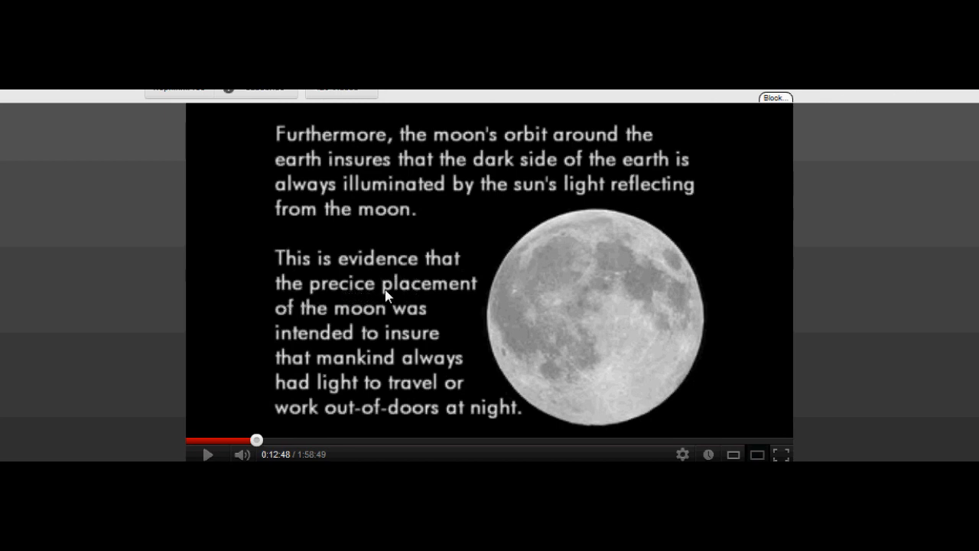
mouse_move(436, 138)
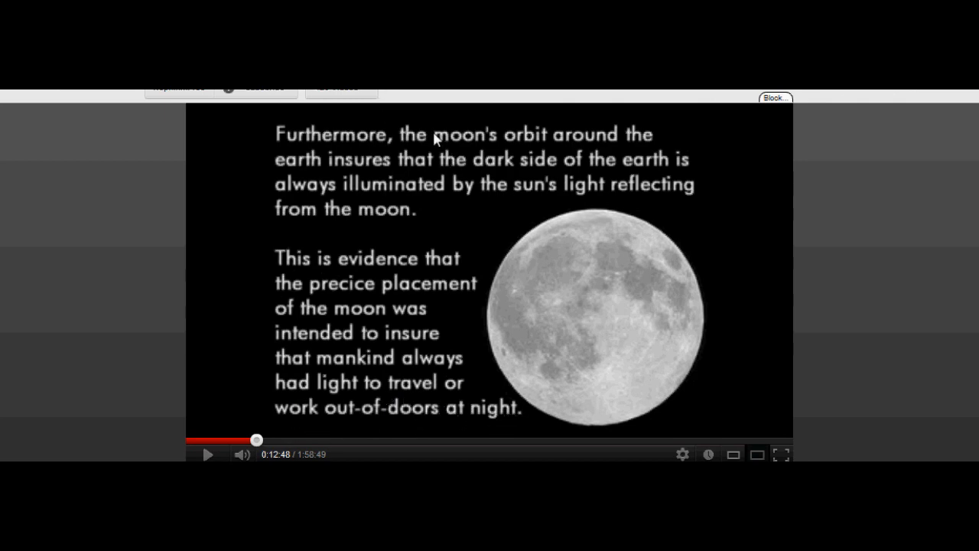
mouse_move(426, 317)
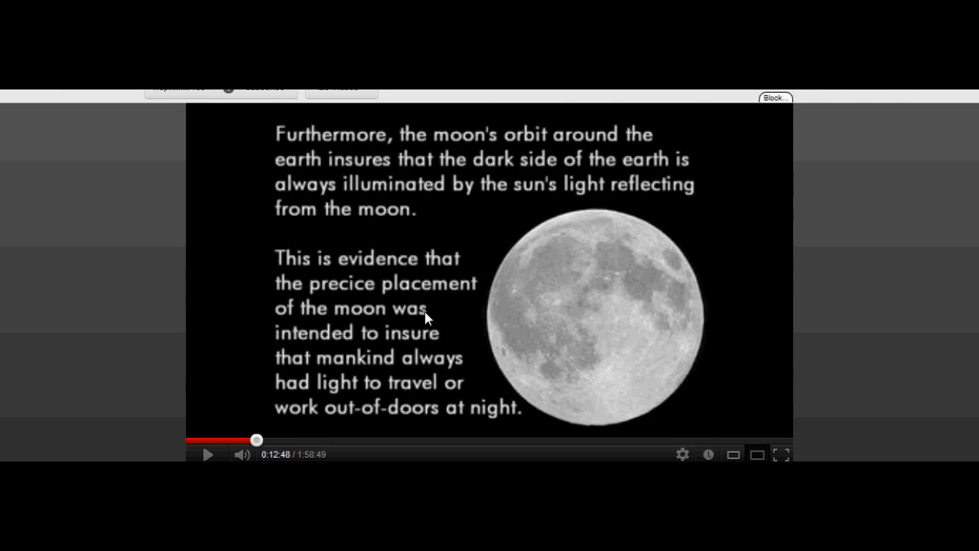